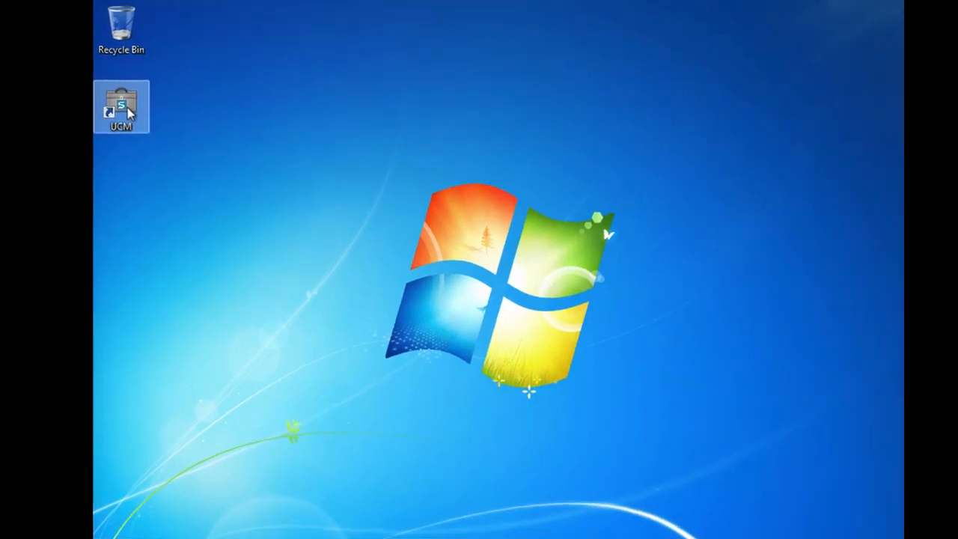
# Step: Launch UCM and connect to the USB-detected FlexZone-20 sensor
pyautogui.doubleClick(119, 106)
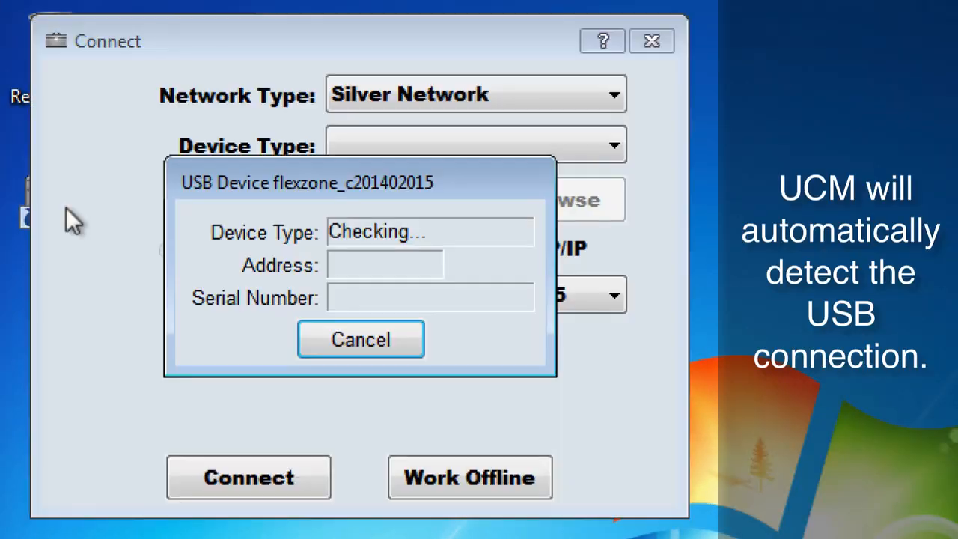
pyautogui.click(359, 338)
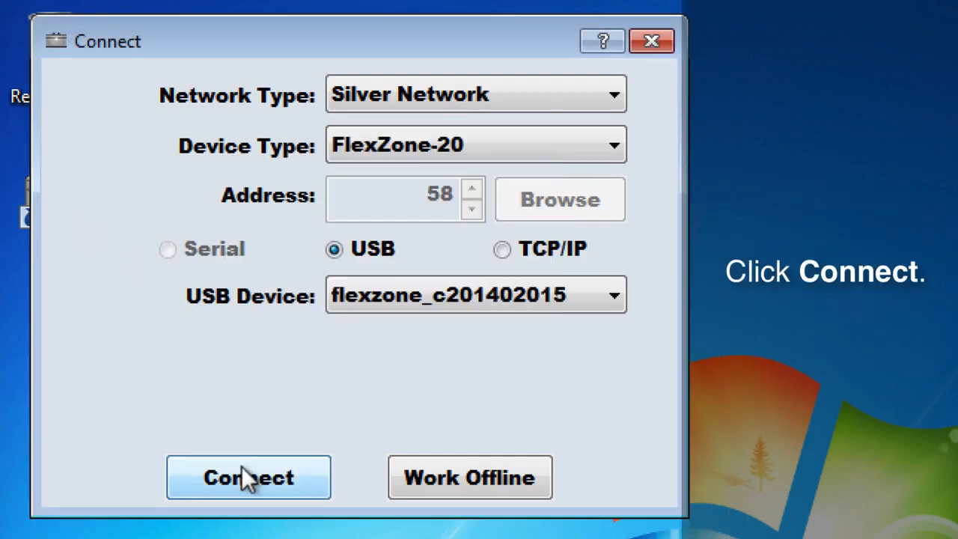
pyautogui.click(249, 478)
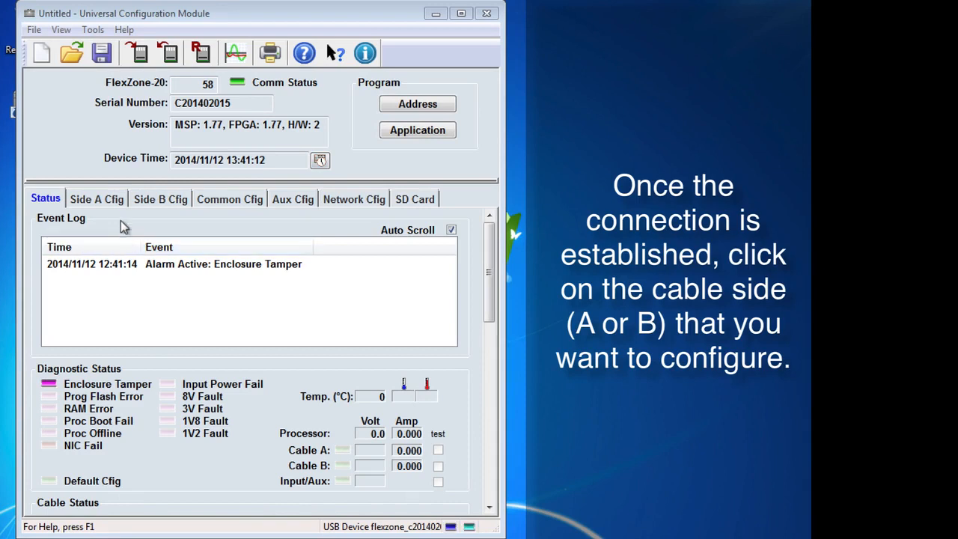
pyautogui.moveTo(108, 202)
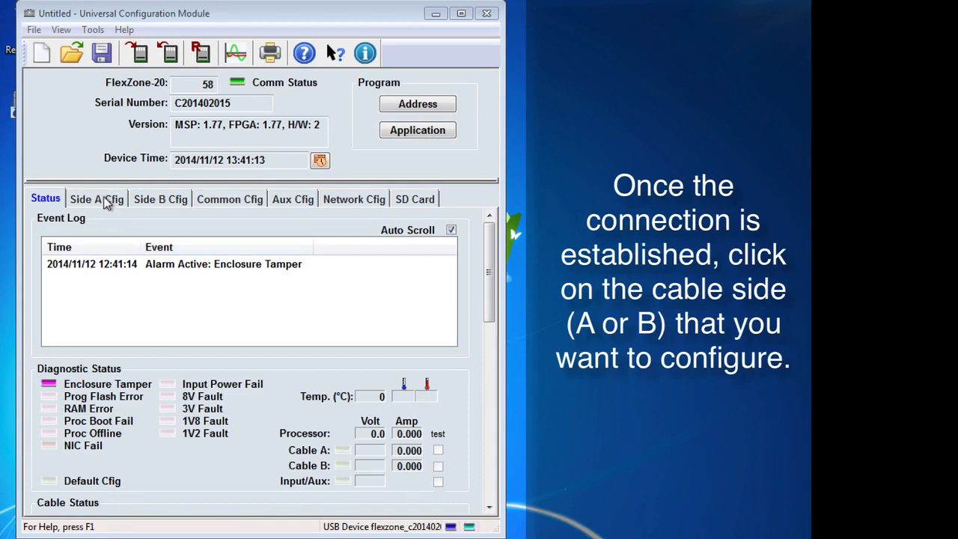
# Step: Show the Side A Cfg page scrolled to the cable signal profile chart
pyautogui.click(96, 199)
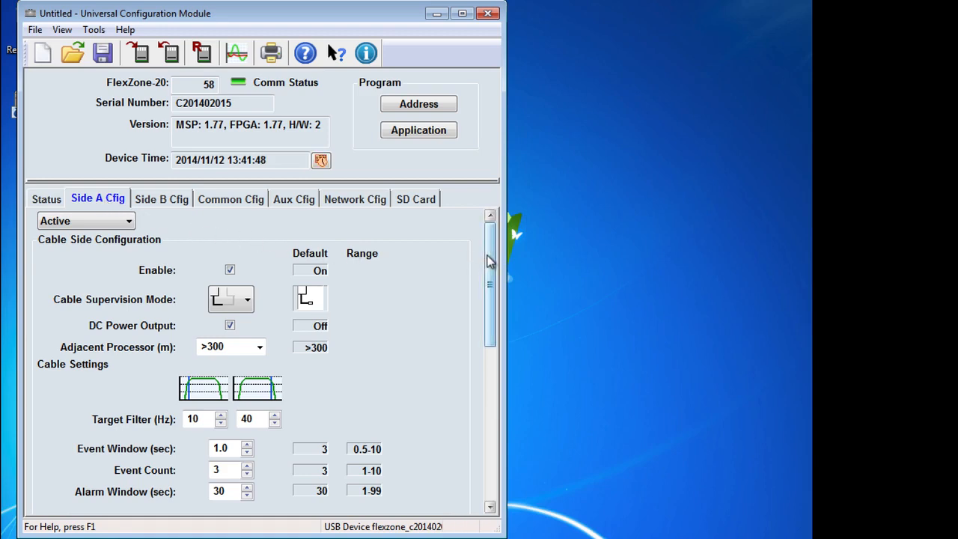
pyautogui.scroll(-3)
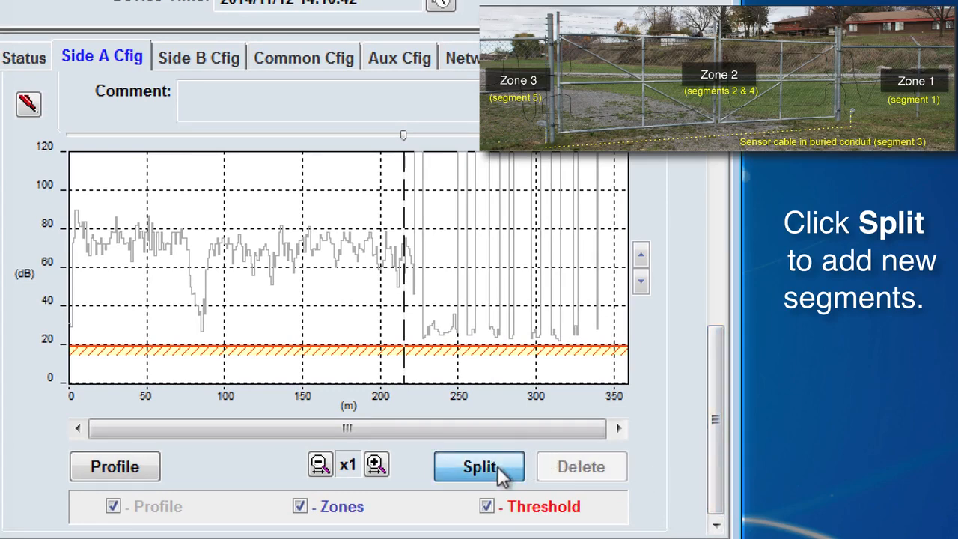
# Step: Split the Side A cable and set the first segment boundary at about 60 m
pyautogui.click(479, 467)
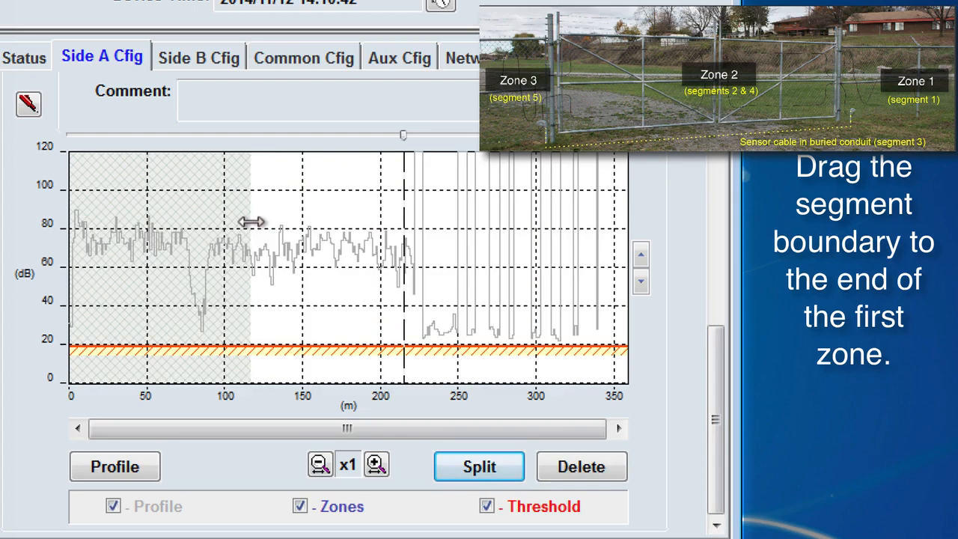
pyautogui.moveTo(252, 215); pyautogui.dragTo(165, 215)
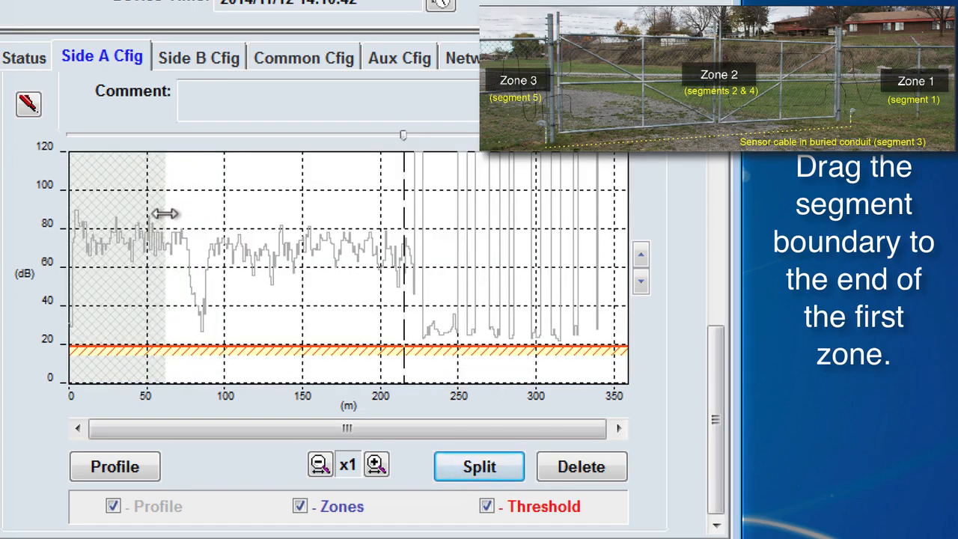
pyautogui.click(479, 467)
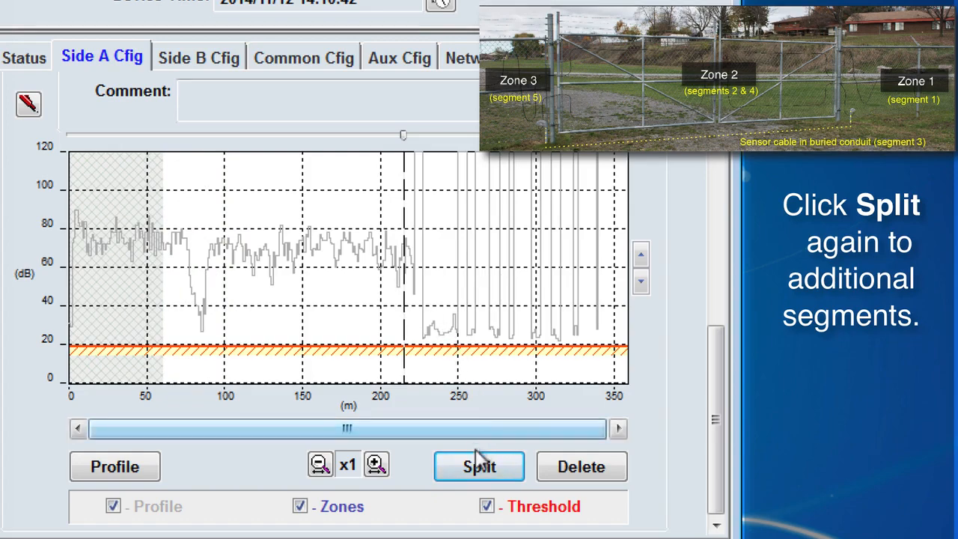
pyautogui.click(479, 467)
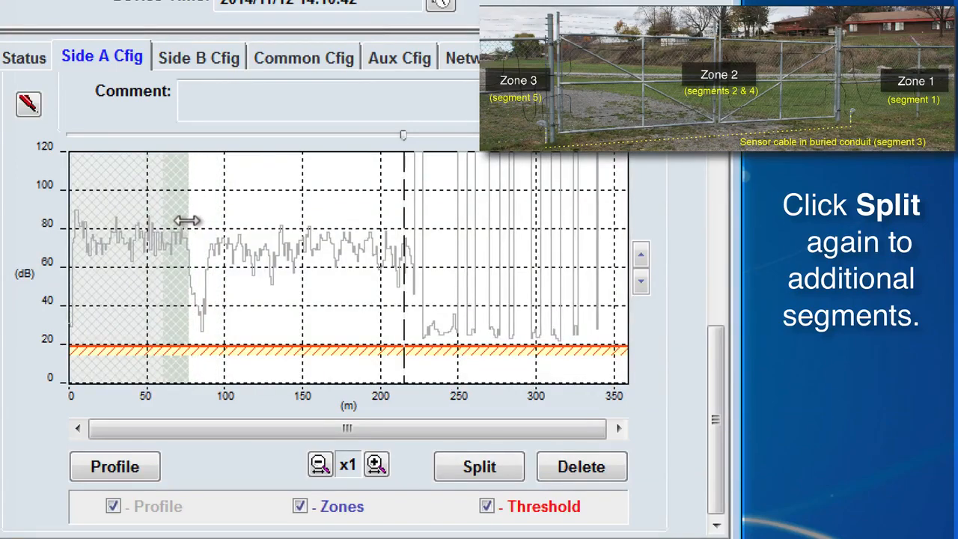
pyautogui.moveTo(434, 374)
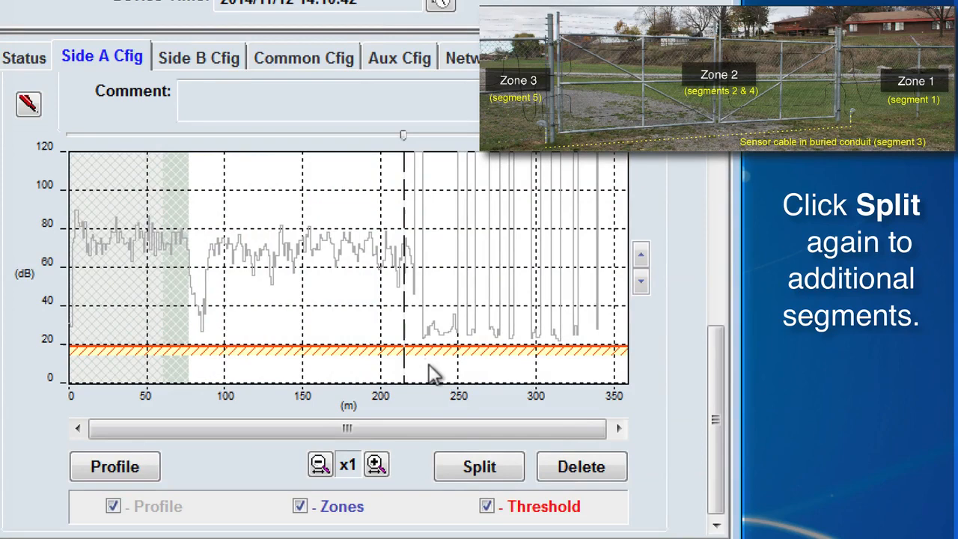
# Step: Split further segments, placing a boundary at about 110 m
pyautogui.click(479, 467)
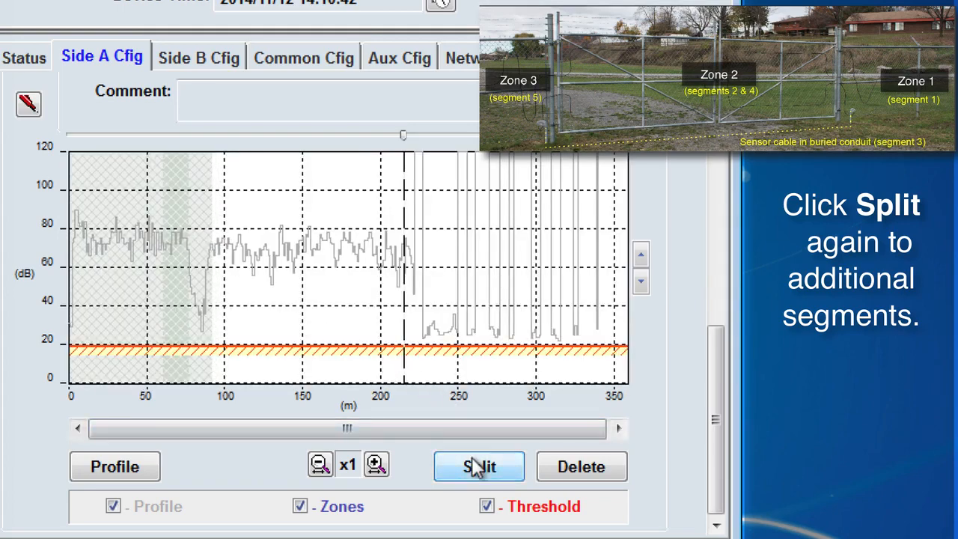
pyautogui.click(478, 466)
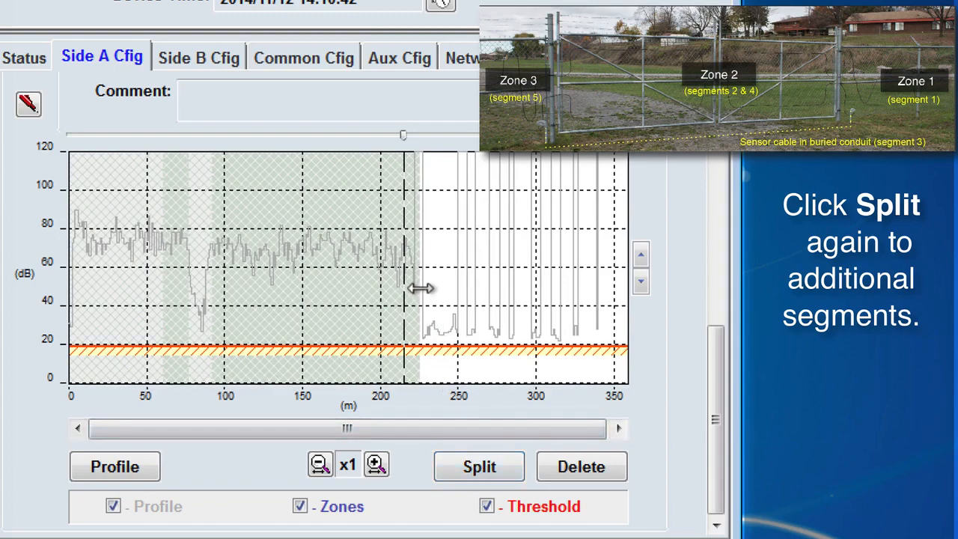
pyautogui.moveTo(416, 287); pyautogui.dragTo(252, 279)
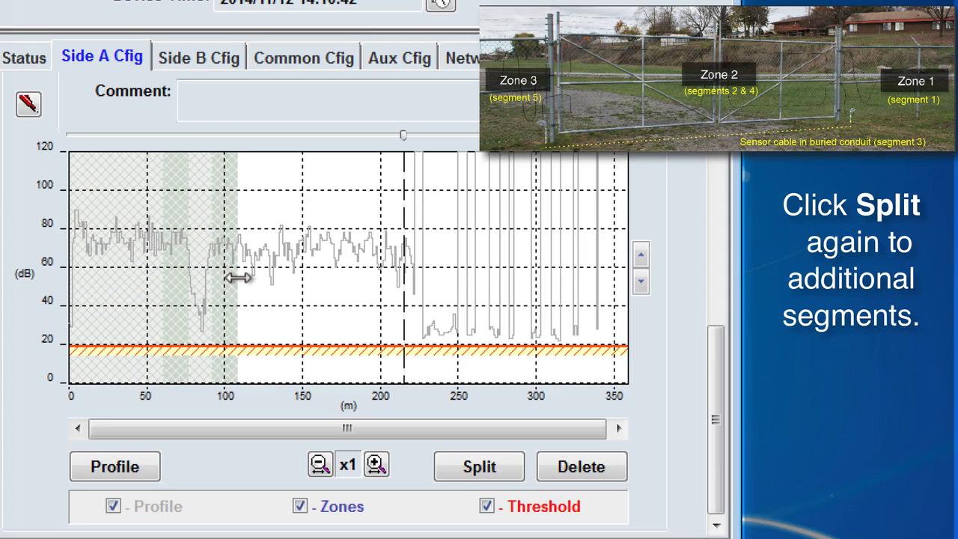
pyautogui.moveTo(431, 397)
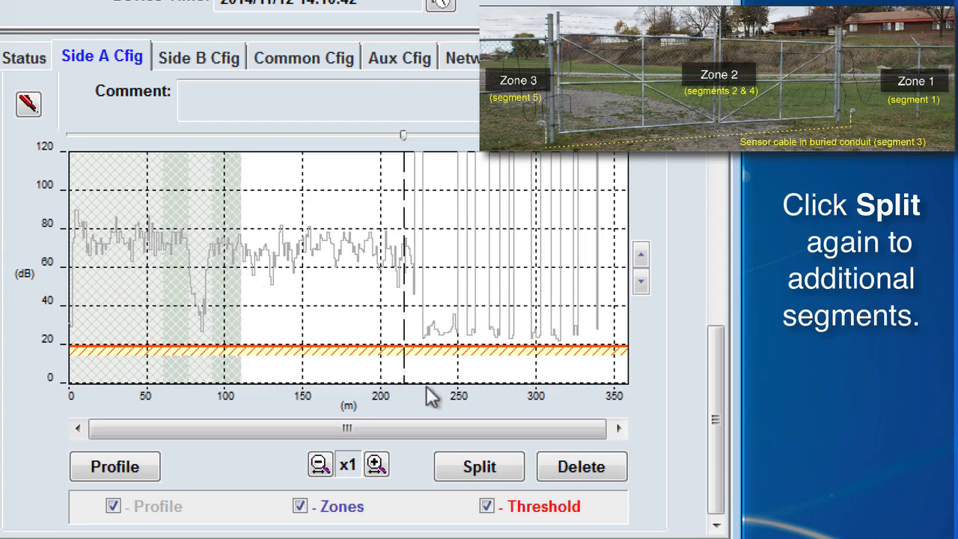
pyautogui.click(479, 467)
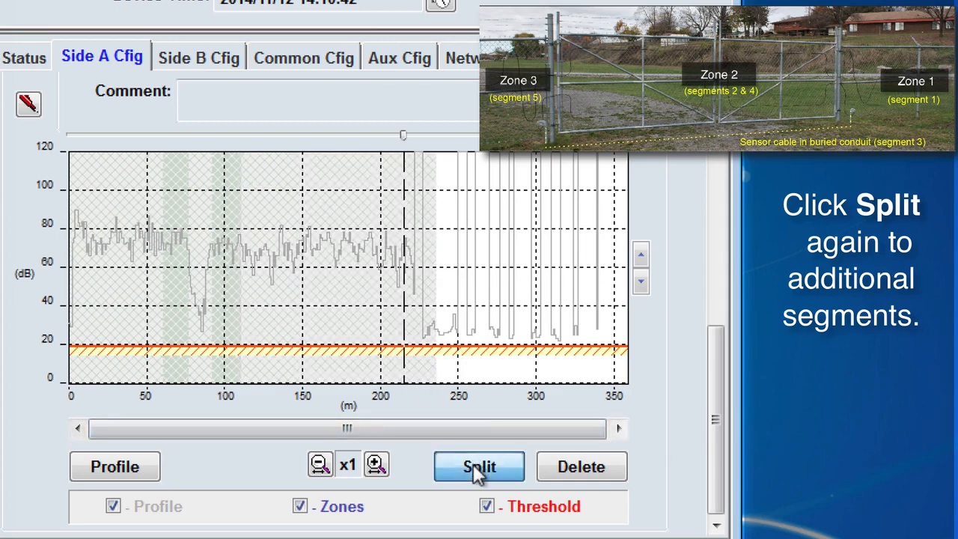
pyautogui.click(479, 466)
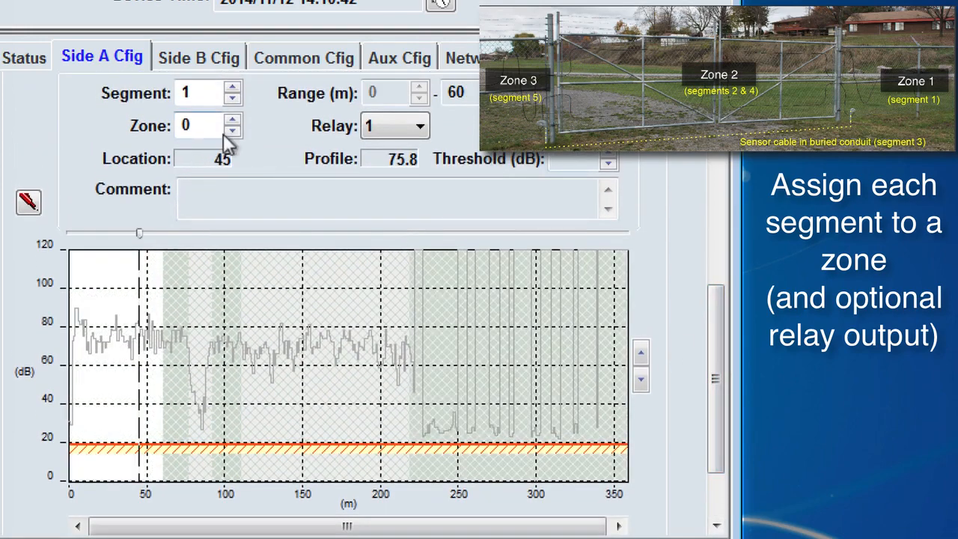
# Step: Assign the first segment to zone 1 and the 61–76 m segment to zone 2
pyautogui.click(206, 126)
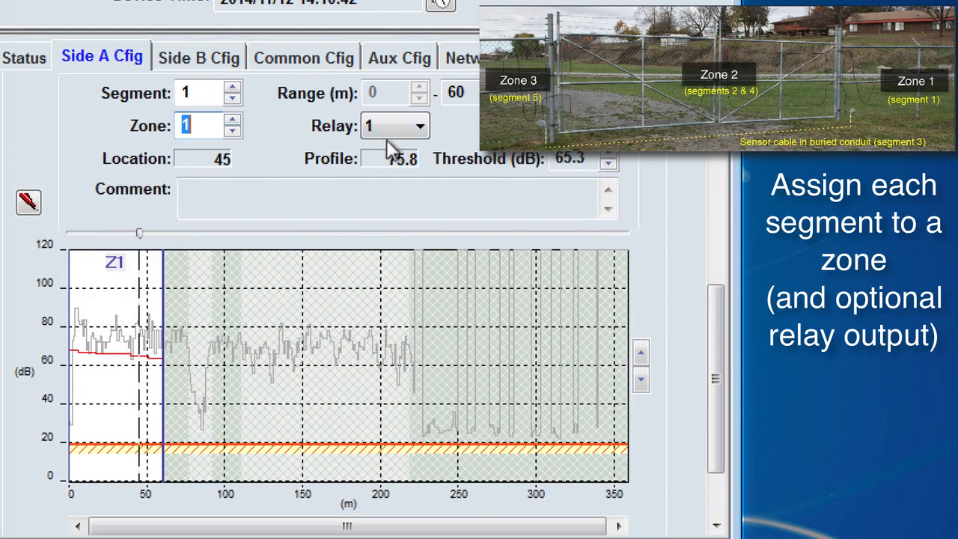
pyautogui.click(234, 86)
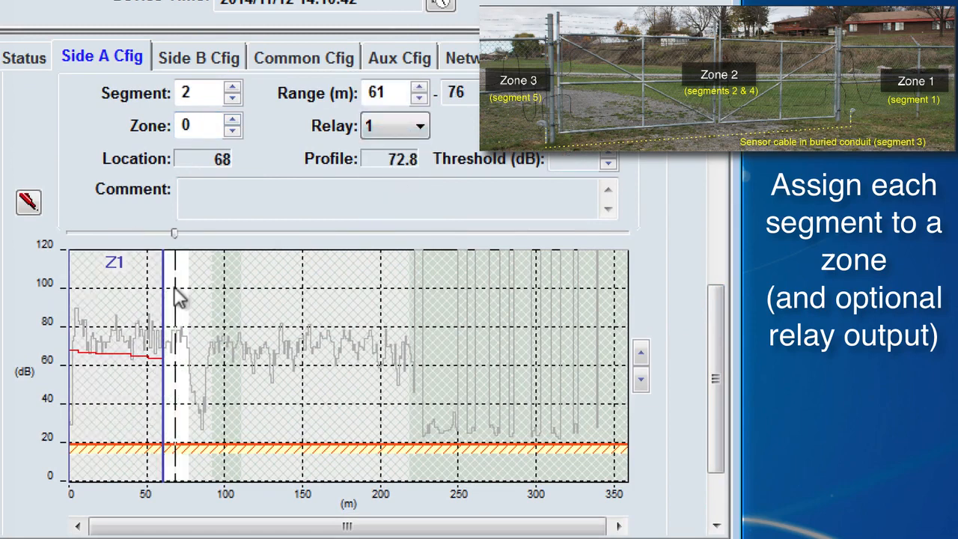
pyautogui.click(419, 126)
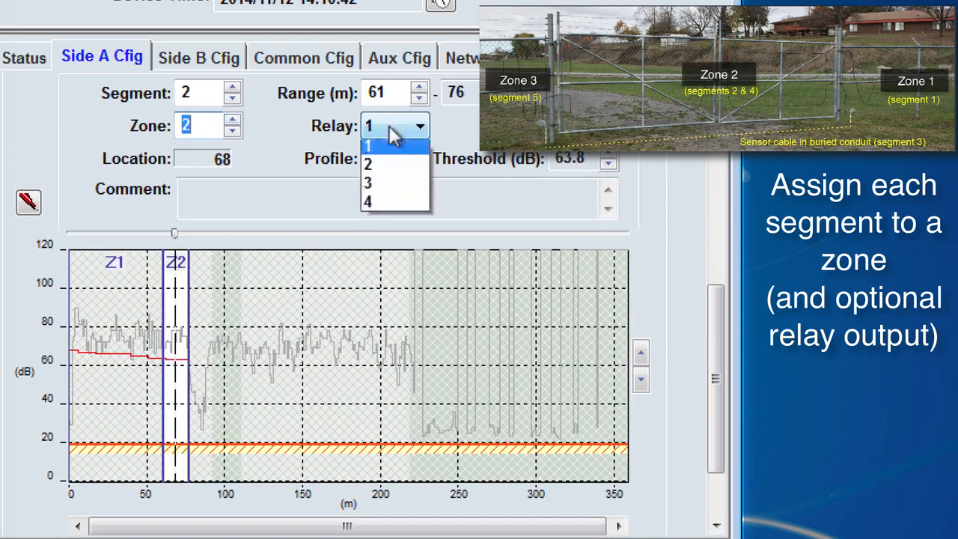
pyautogui.click(368, 163)
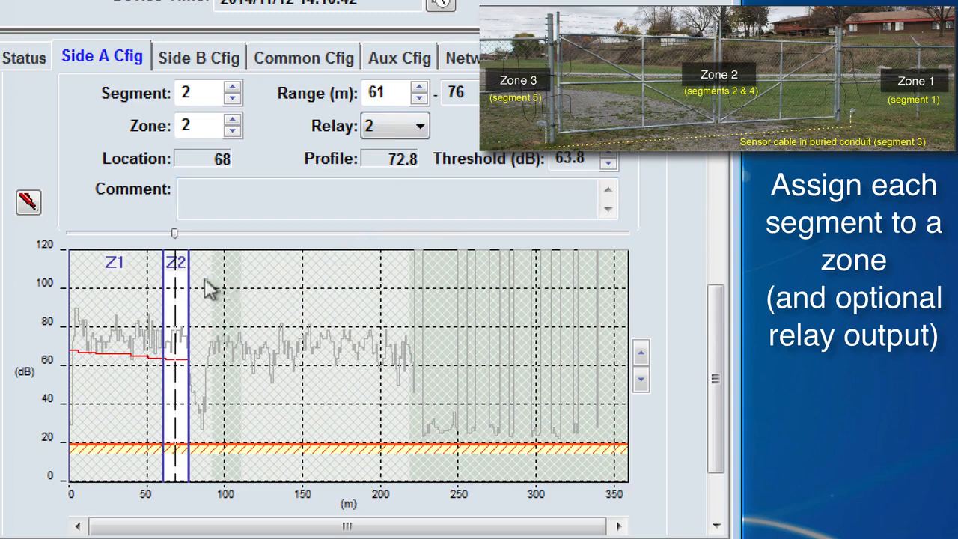
# Step: Assign the 92–110 m segment to zone 2 and the 111–218 m segment to zone 3
pyautogui.click(233, 87)
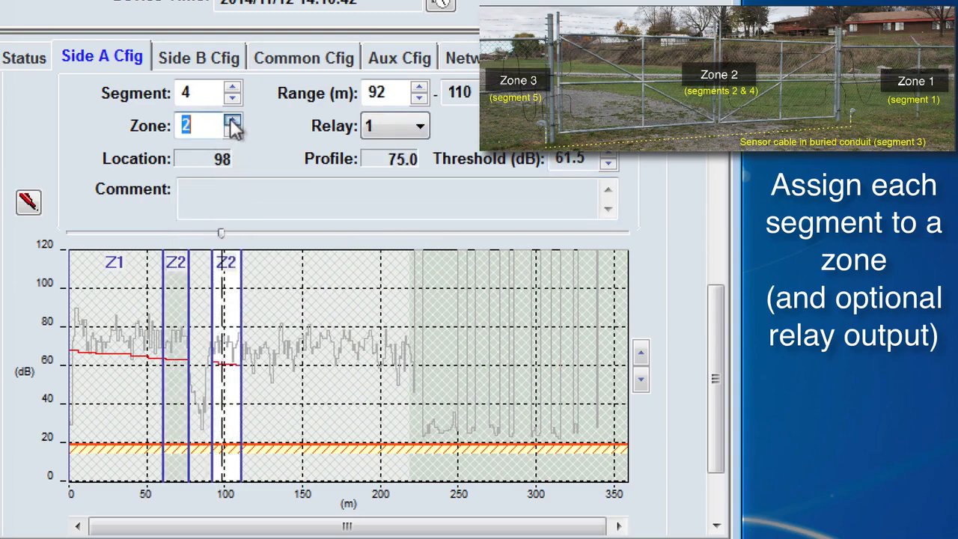
pyautogui.click(420, 125)
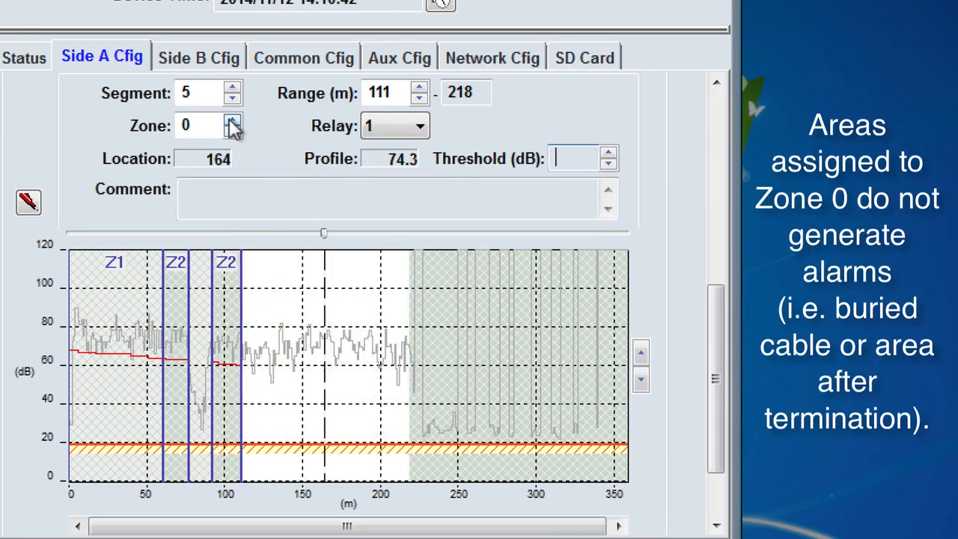
pyautogui.click(419, 125)
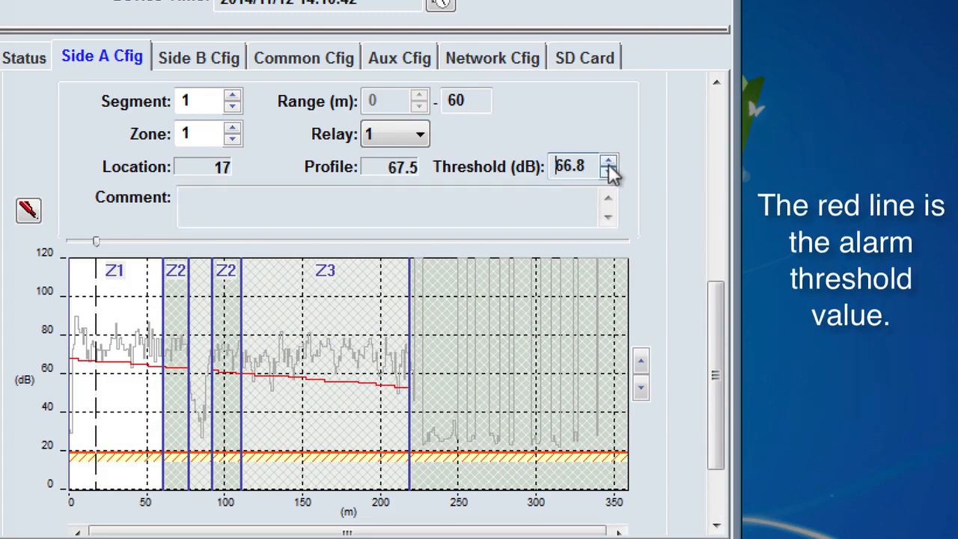
# Step: Set the first segment's alarm threshold to 66.8 dB, just below its profile line
pyautogui.click(607, 161)
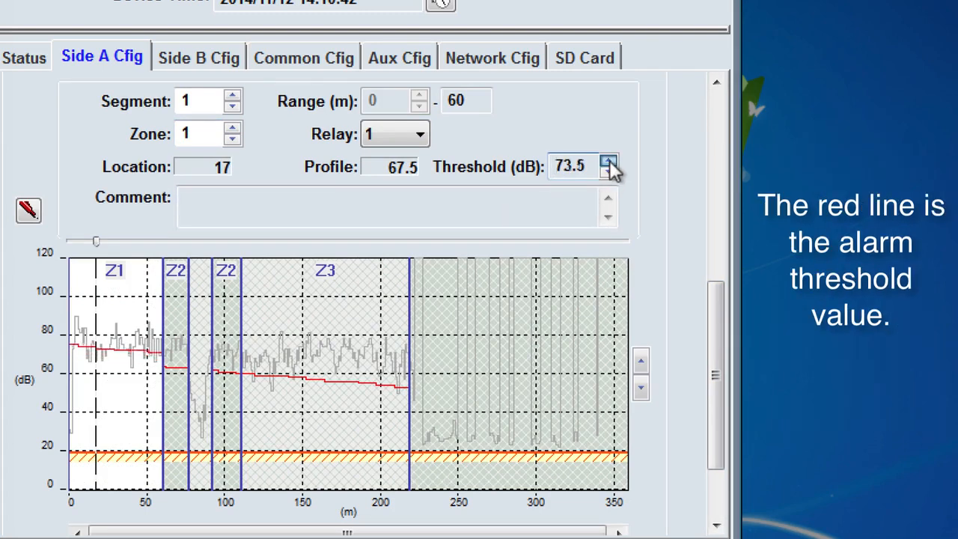
pyautogui.click(608, 161)
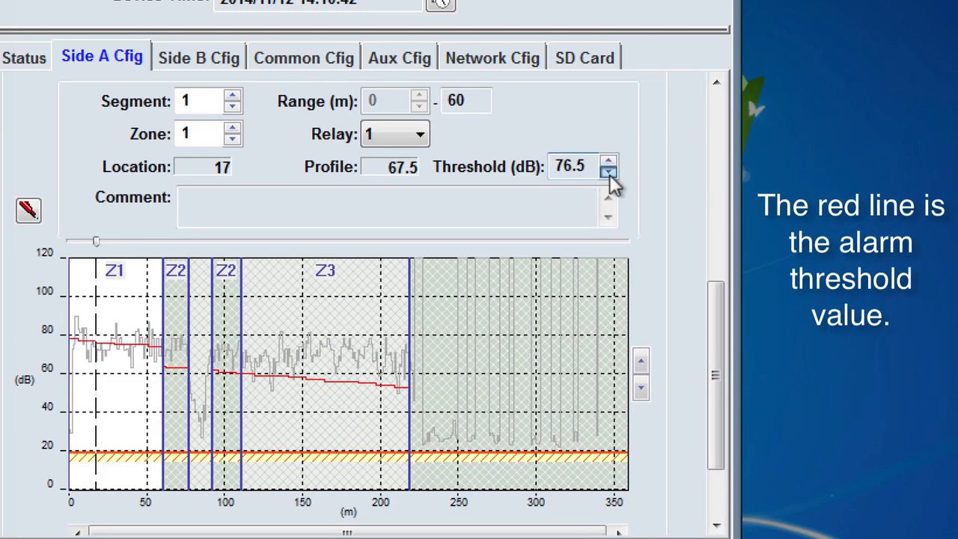
pyautogui.click(607, 172)
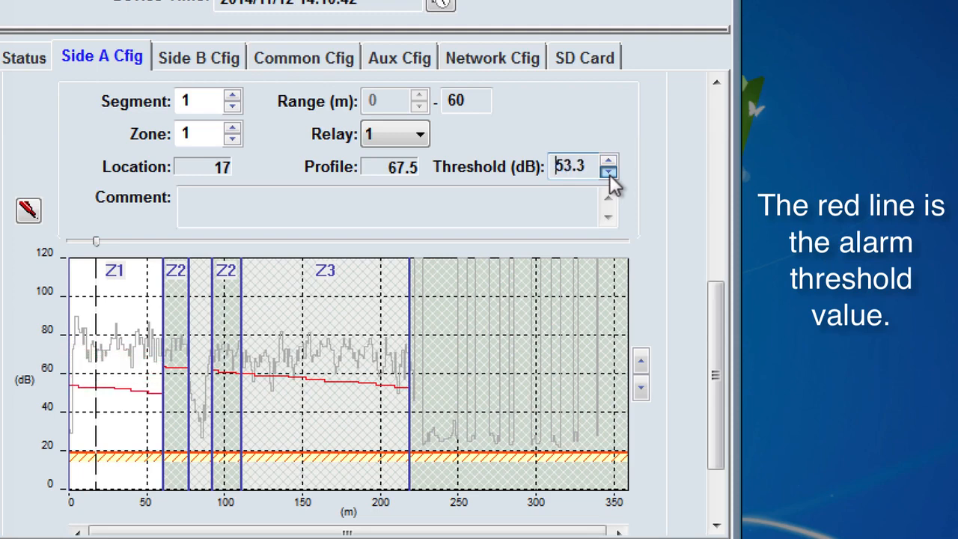
pyautogui.click(608, 170)
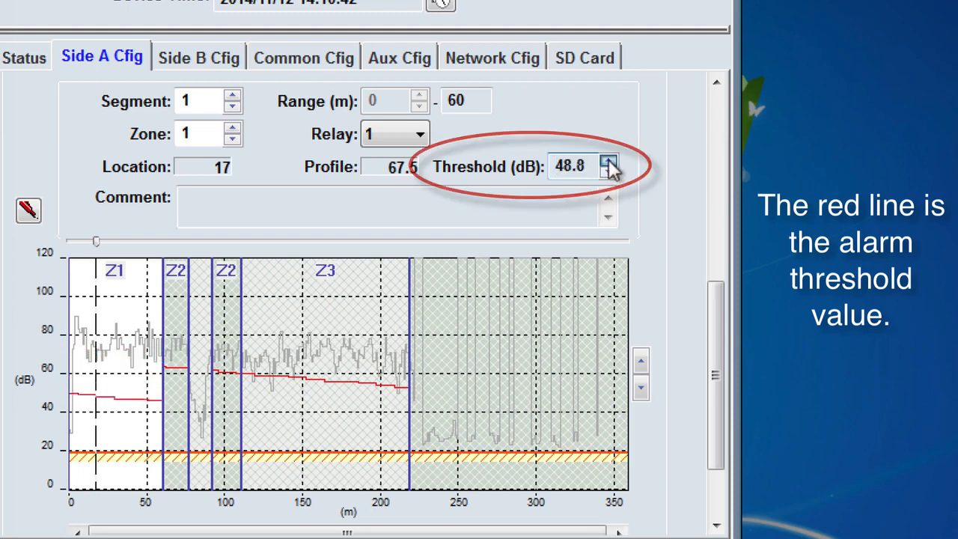
pyautogui.click(607, 161)
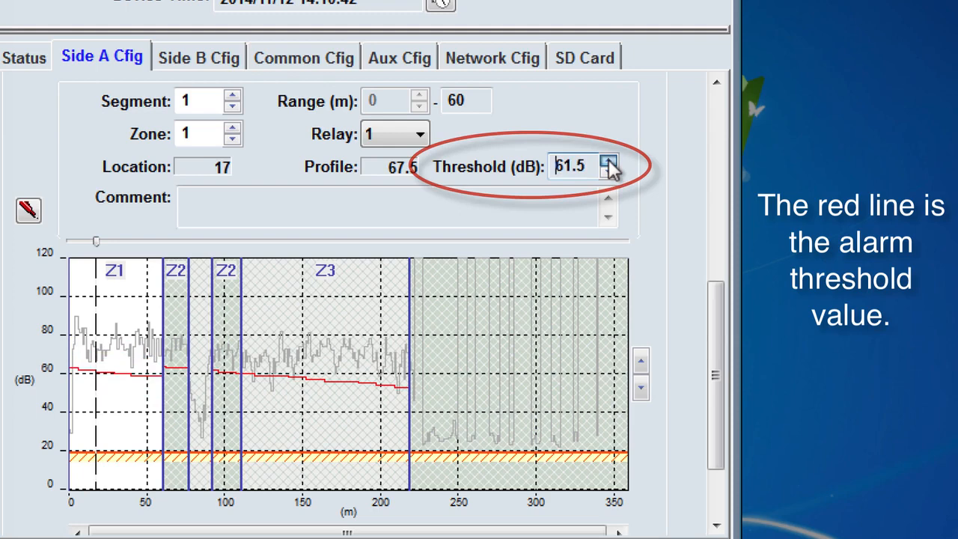
pyautogui.click(607, 160)
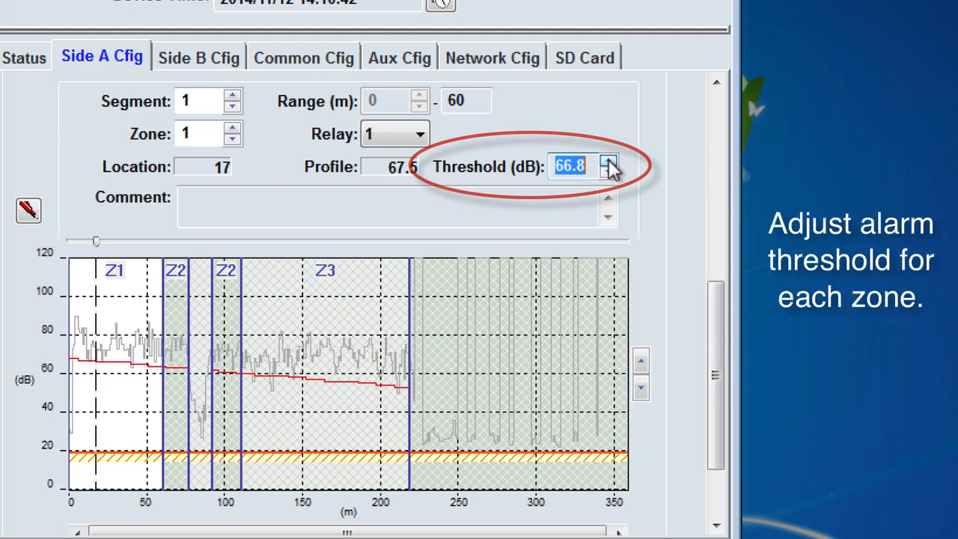
# Step: Set the 61–76 m segment's threshold to 65.3 dB and fine-tune zone 3's threshold
pyautogui.click(609, 160)
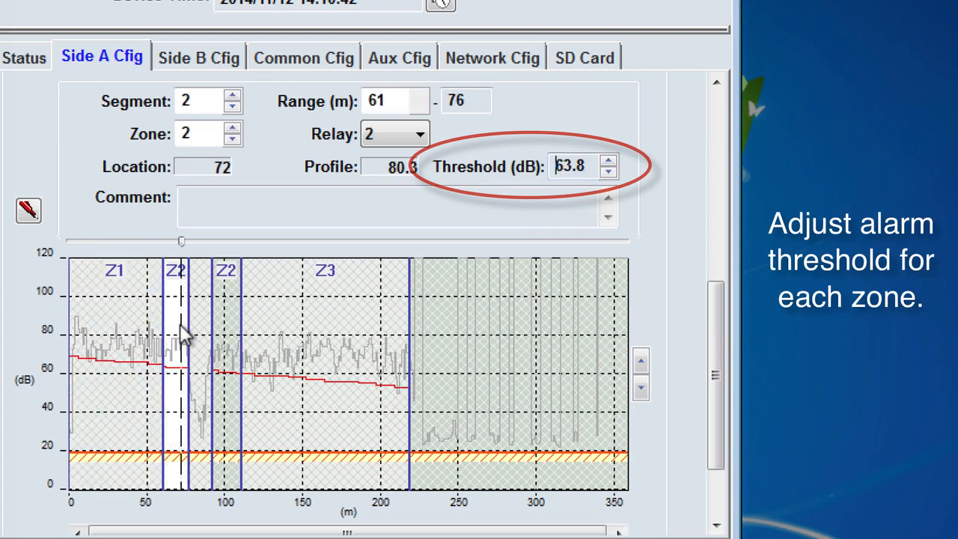
pyautogui.click(608, 160)
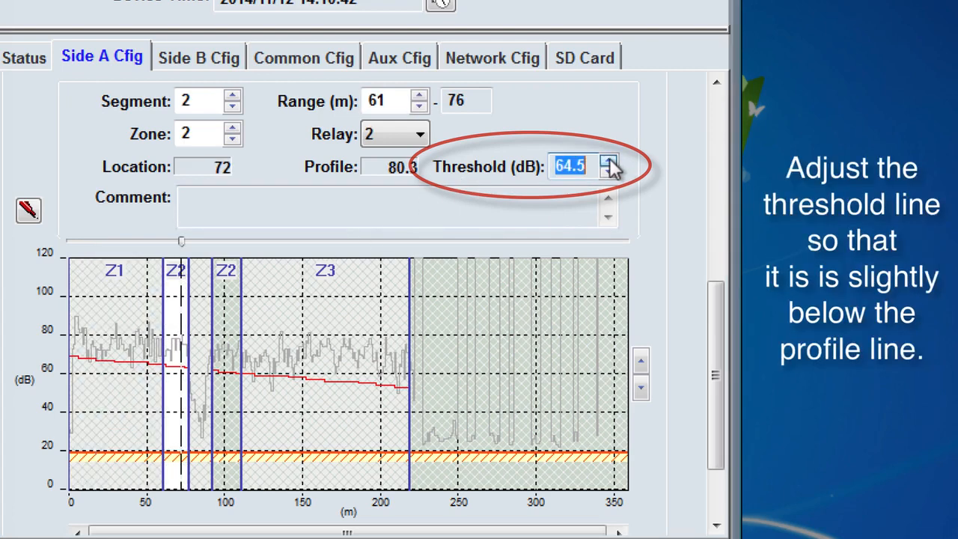
pyautogui.click(609, 162)
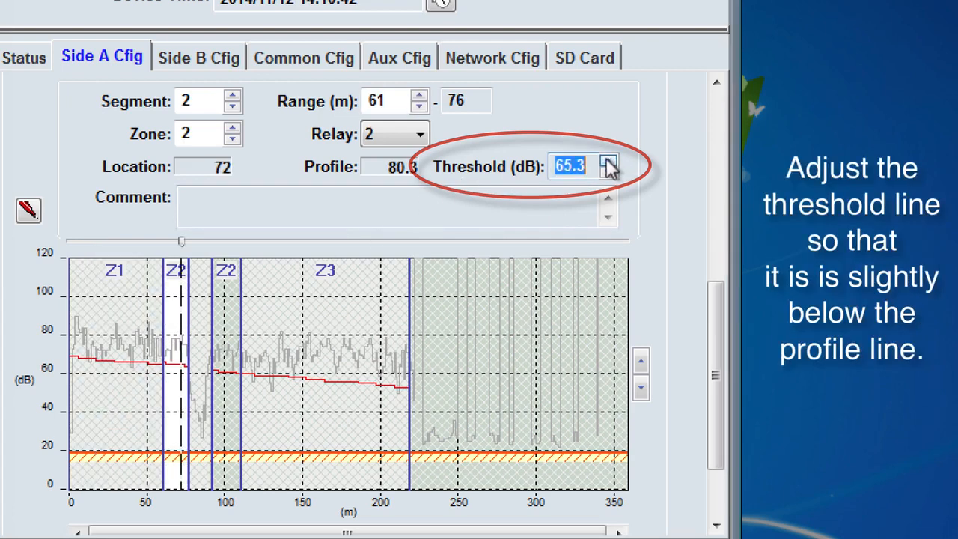
pyautogui.click(607, 174)
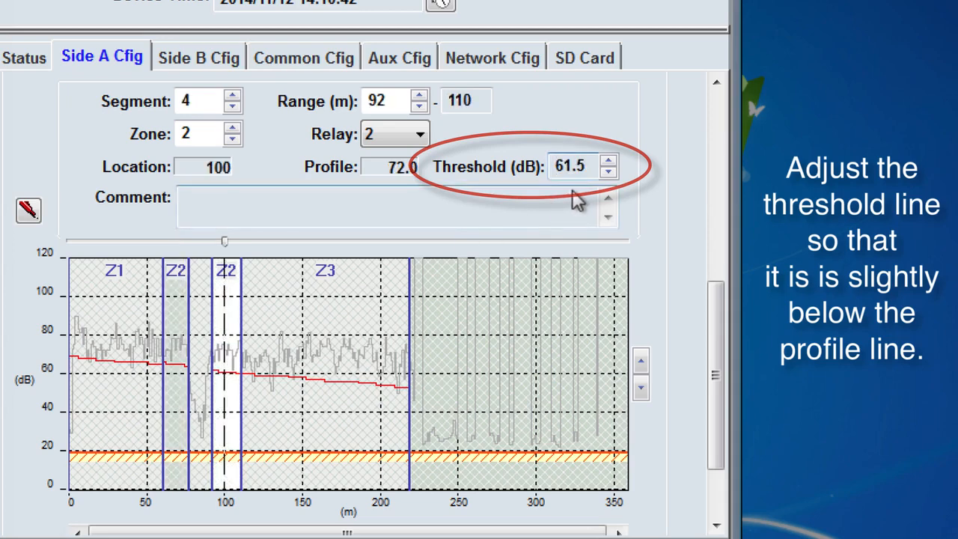
pyautogui.click(607, 161)
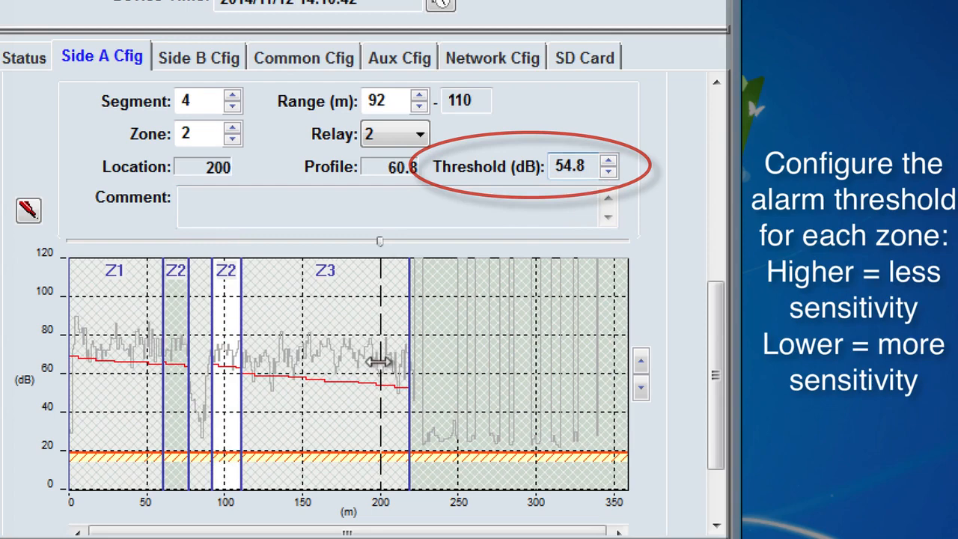
pyautogui.click(607, 162)
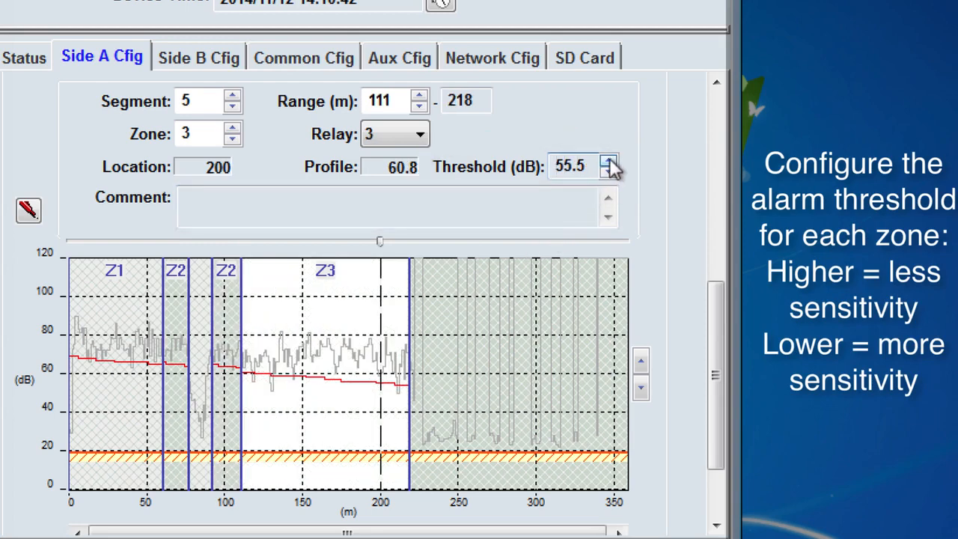
pyautogui.click(608, 161)
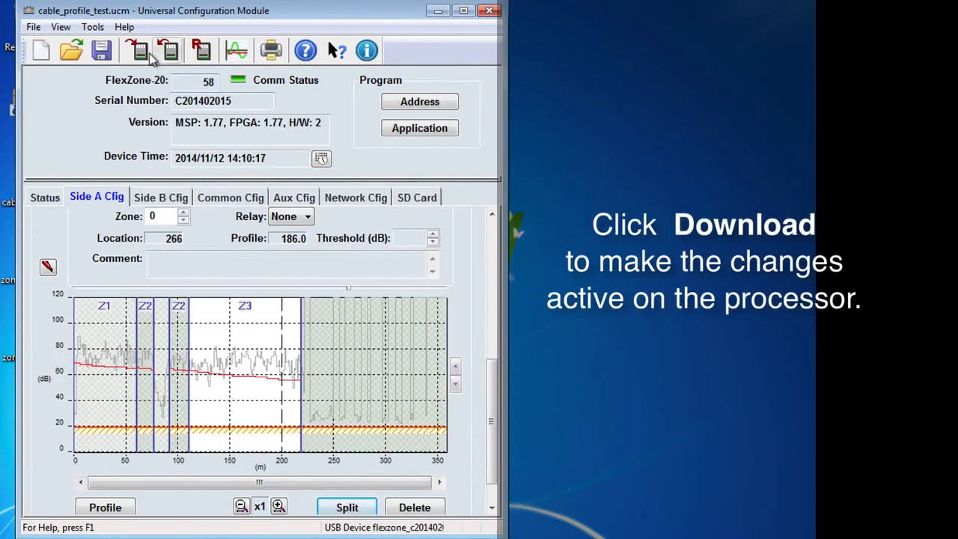
# Step: Download the Side A configuration to the sensor and confirm the prompt
pyautogui.click(138, 50)
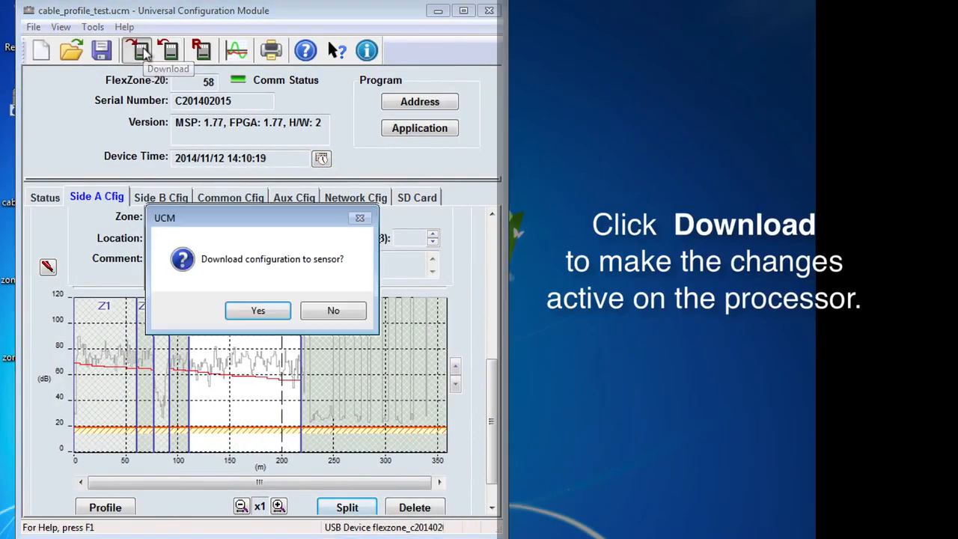
pyautogui.click(257, 310)
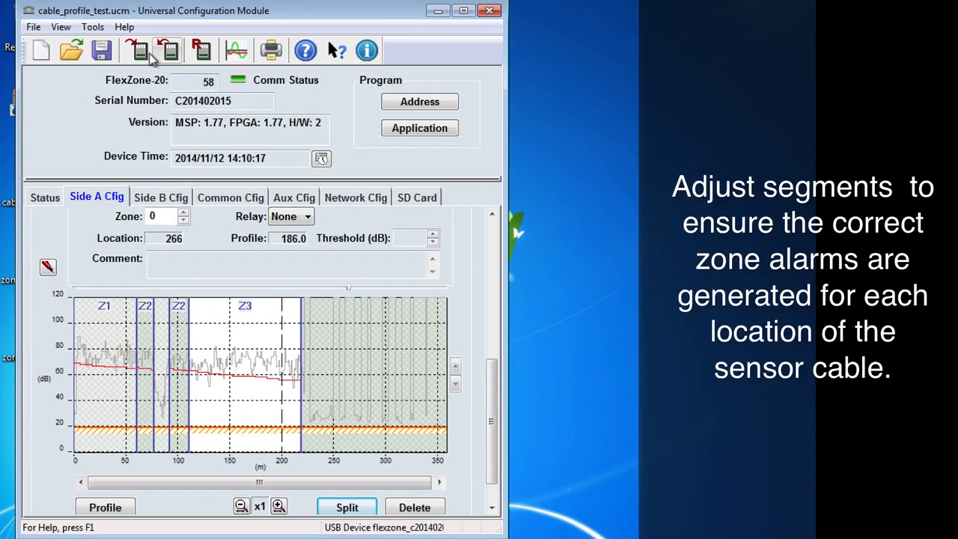
pyautogui.moveTo(302, 312)
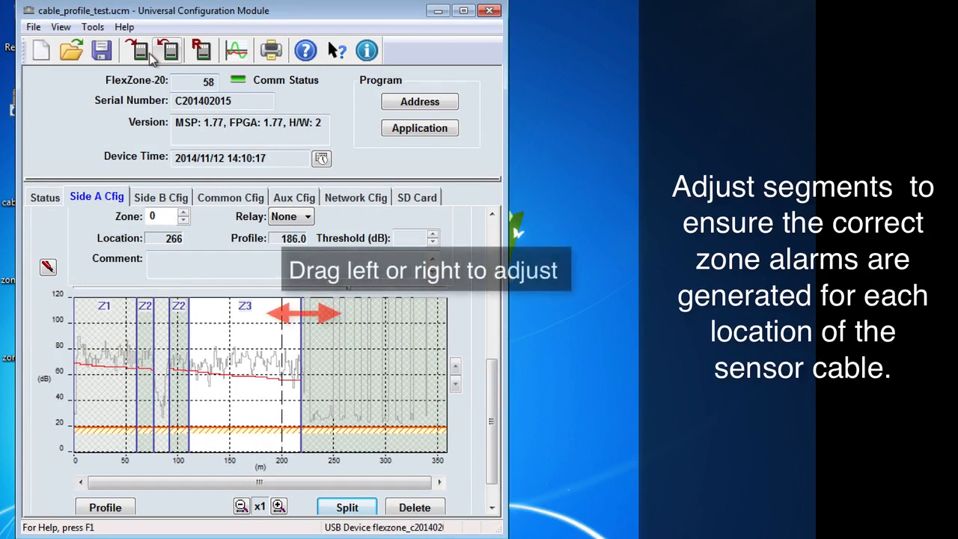